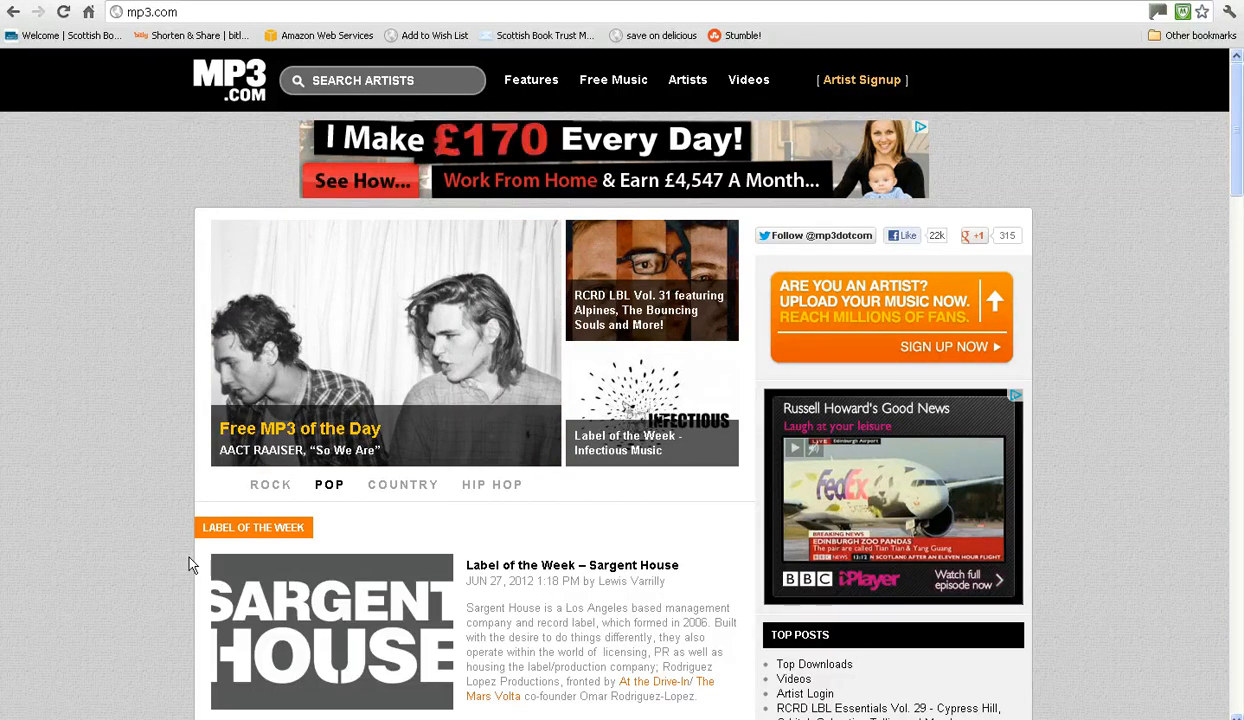
Reveal the Free Music genre list (Acoustic through 90s) from the top navigation.
click(402, 484)
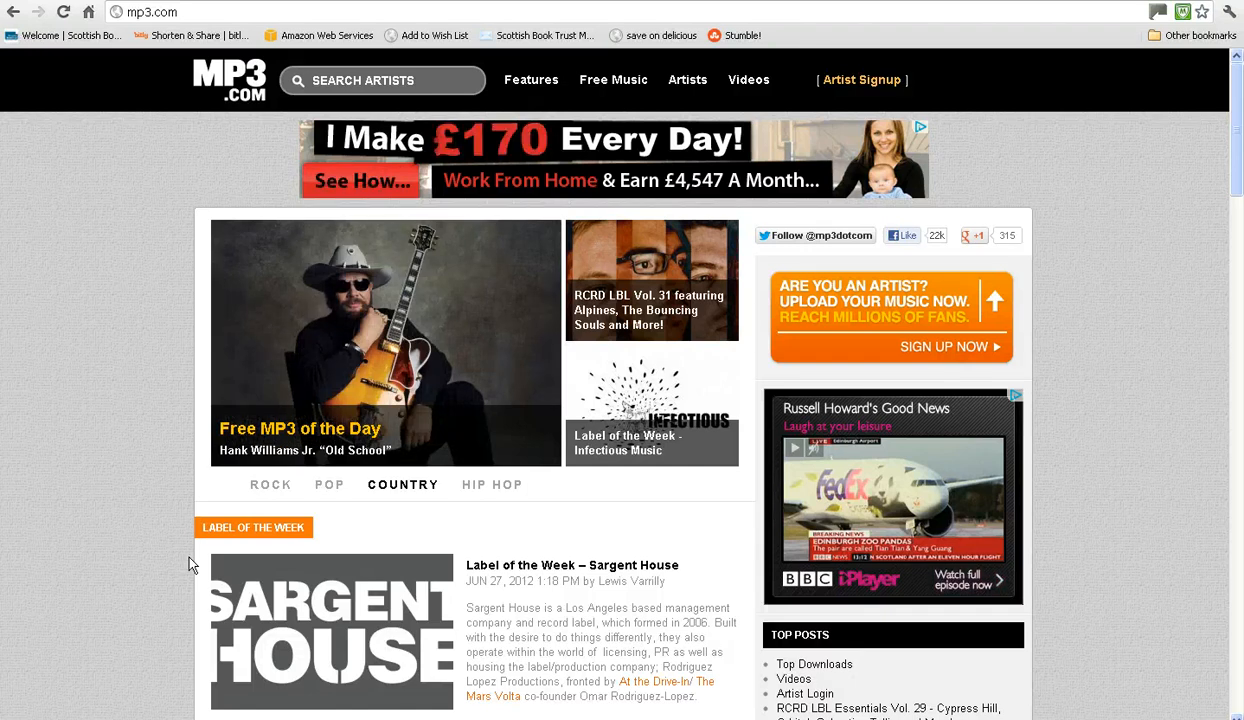
click(491, 485)
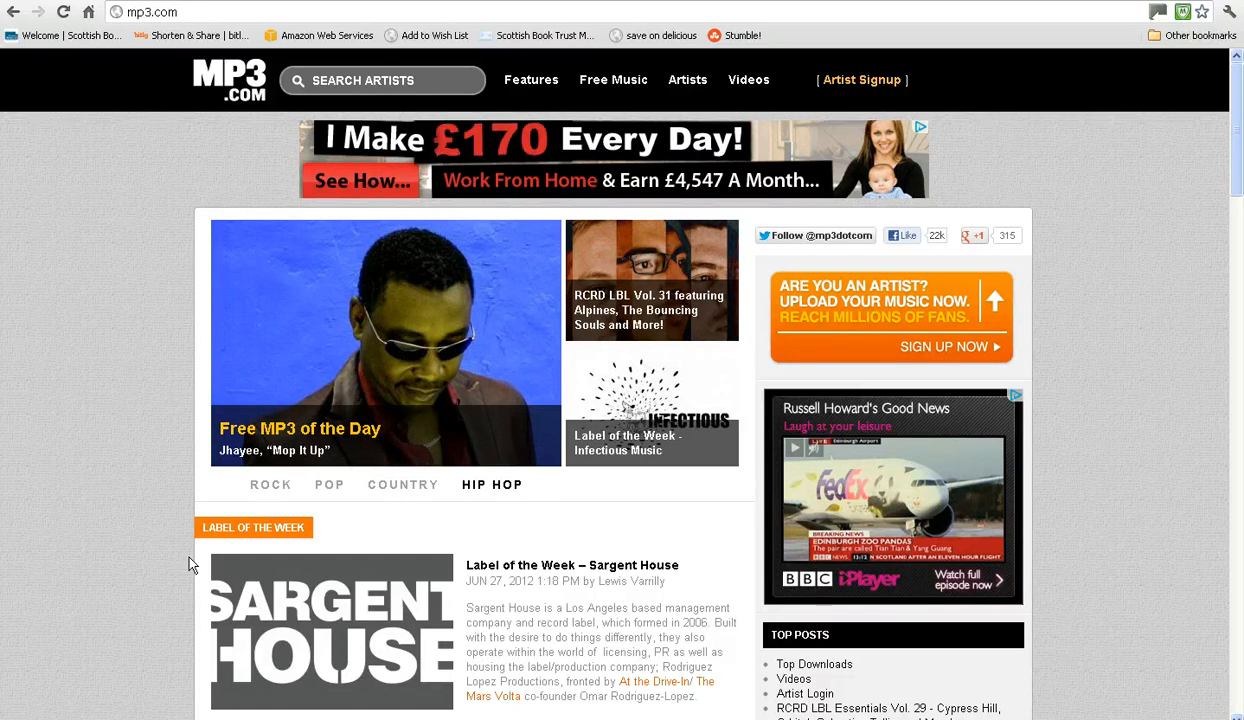
click(270, 484)
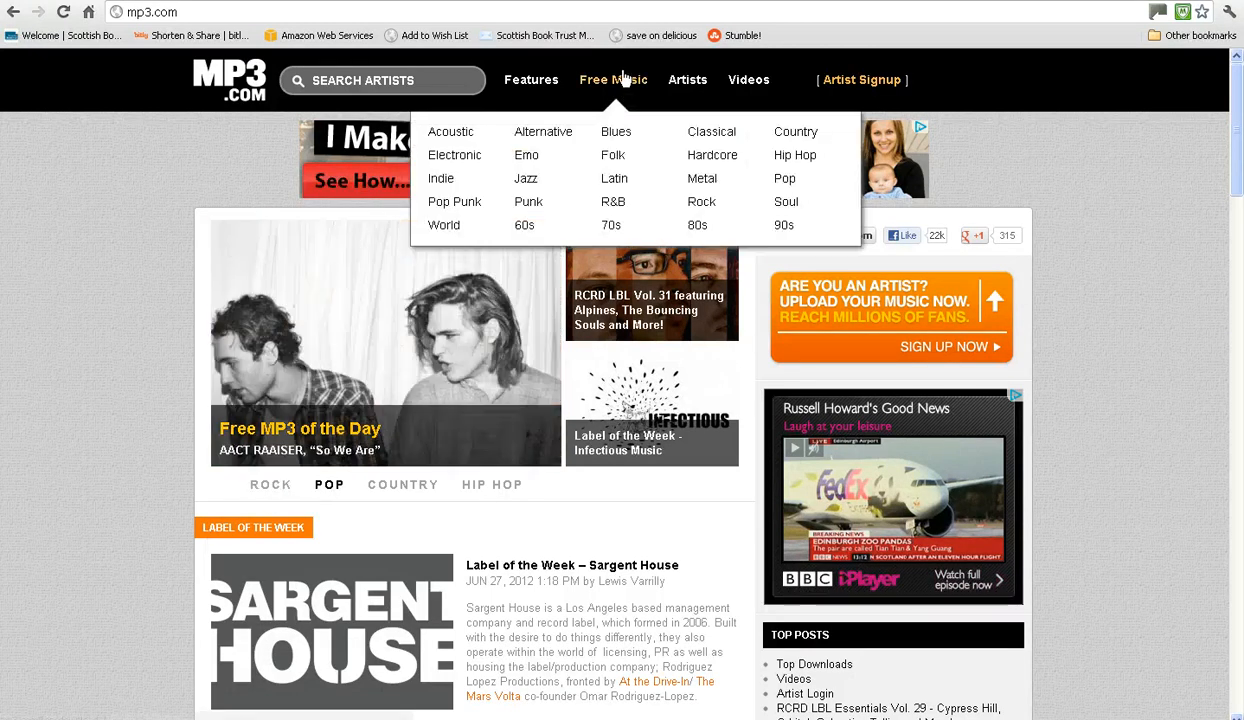
mouse_move(613, 80)
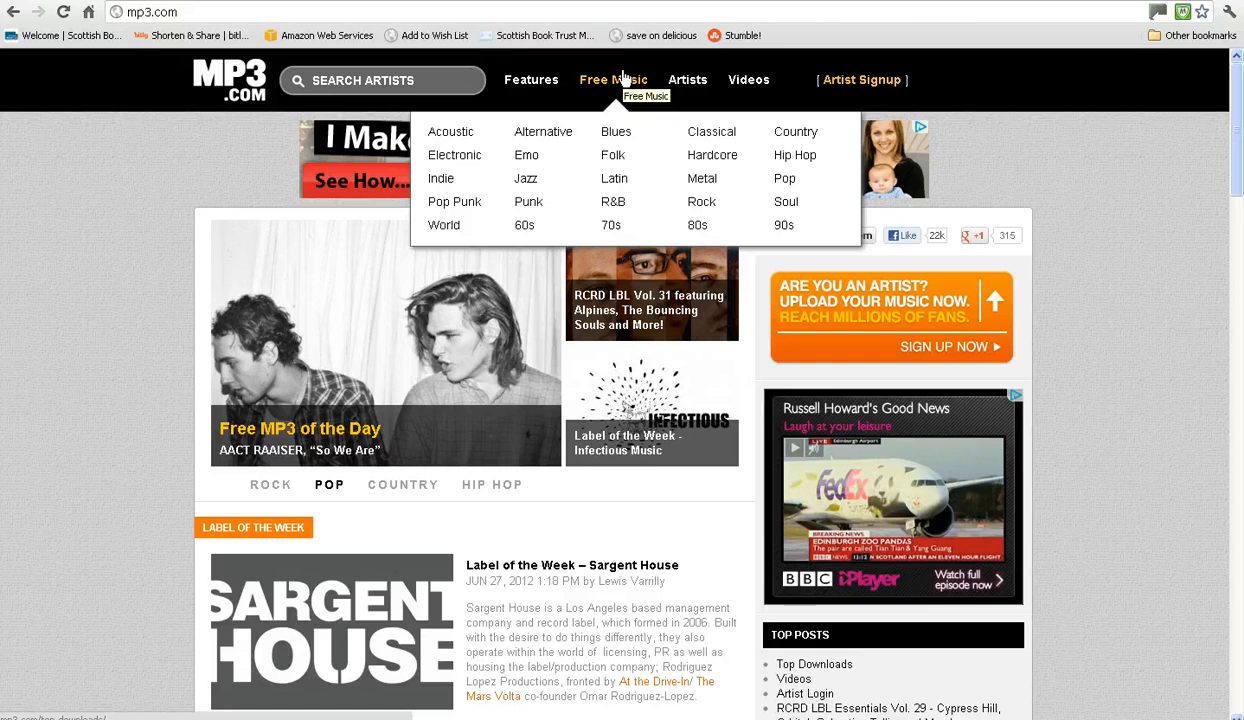
click(402, 484)
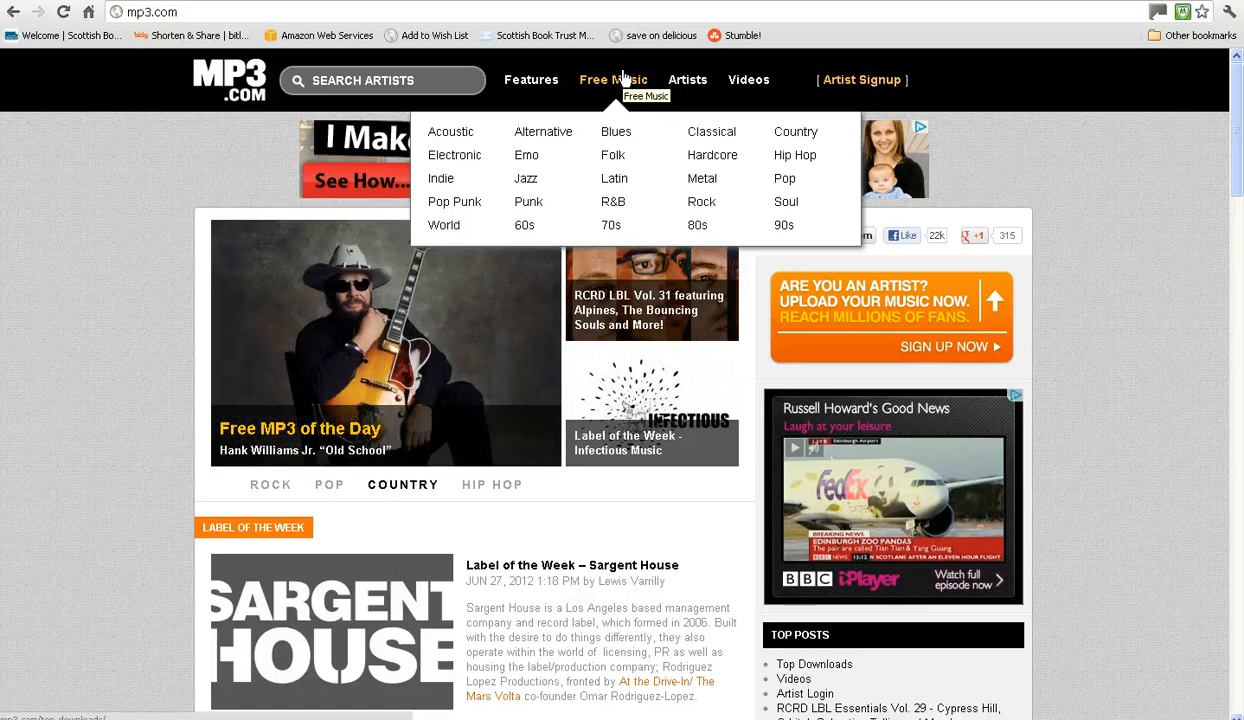
mouse_move(612, 154)
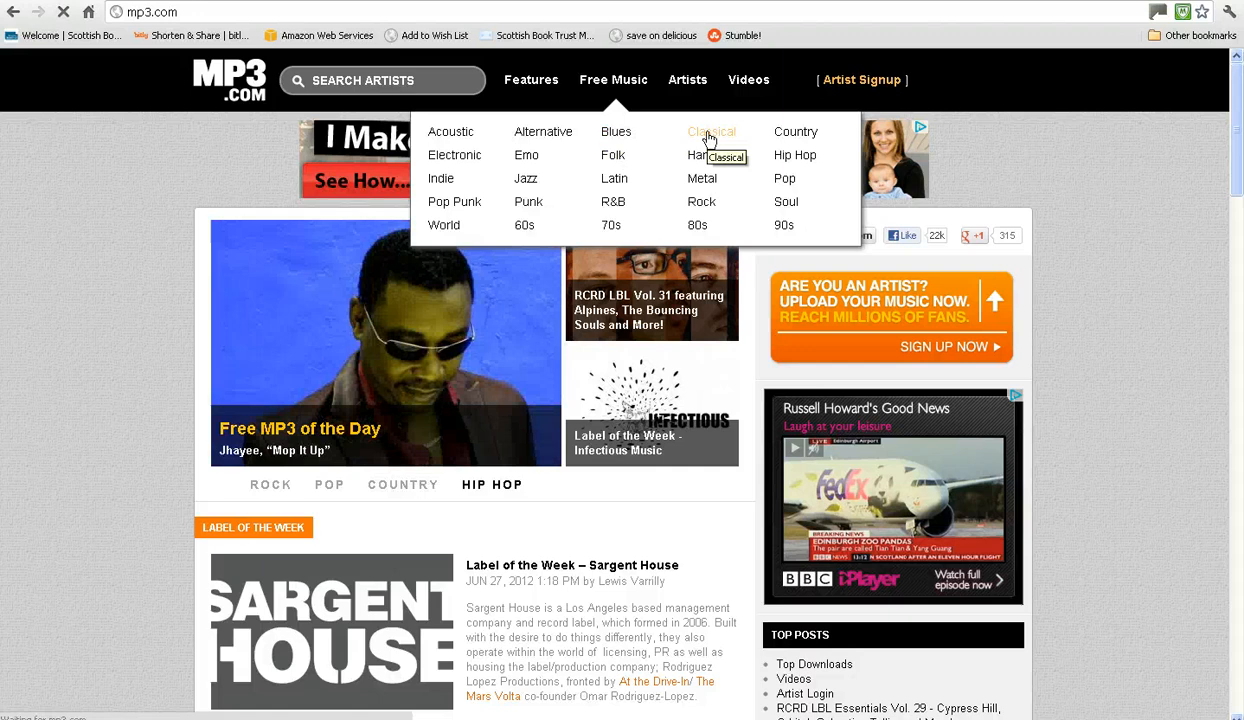
Go to the Classical top downloads page and scroll to the Schumann entry.
click(711, 131)
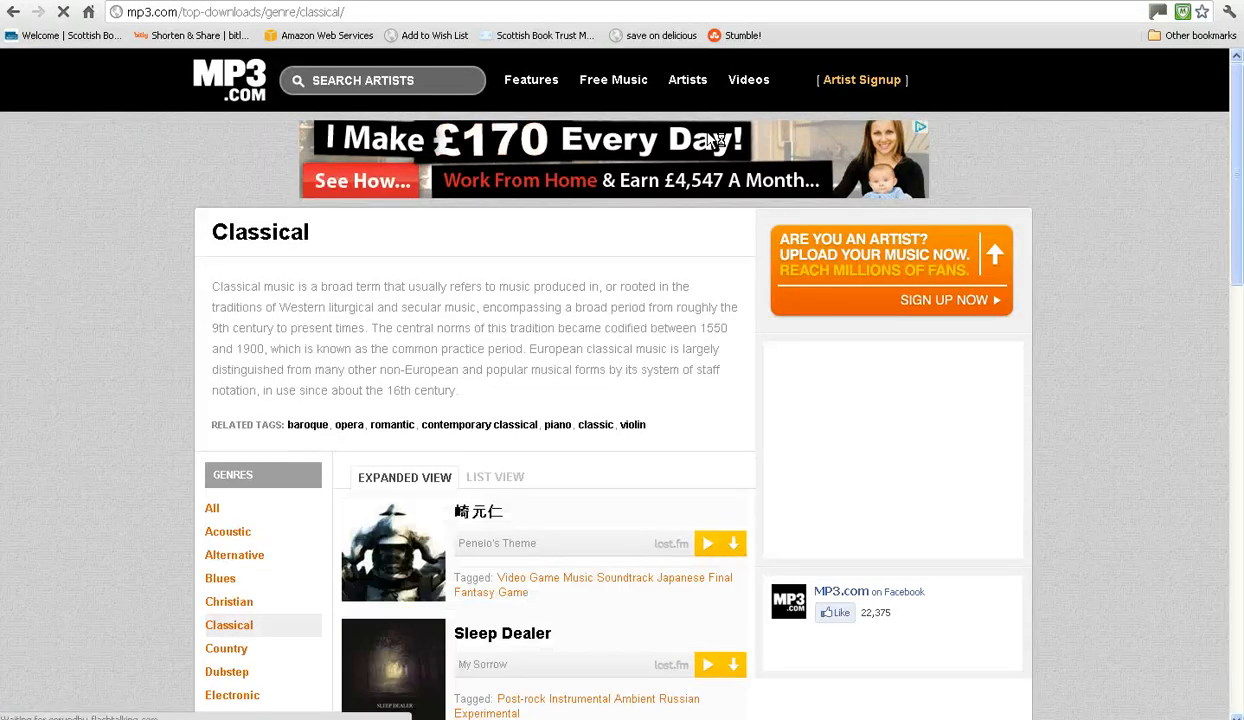
scroll(down, 3)
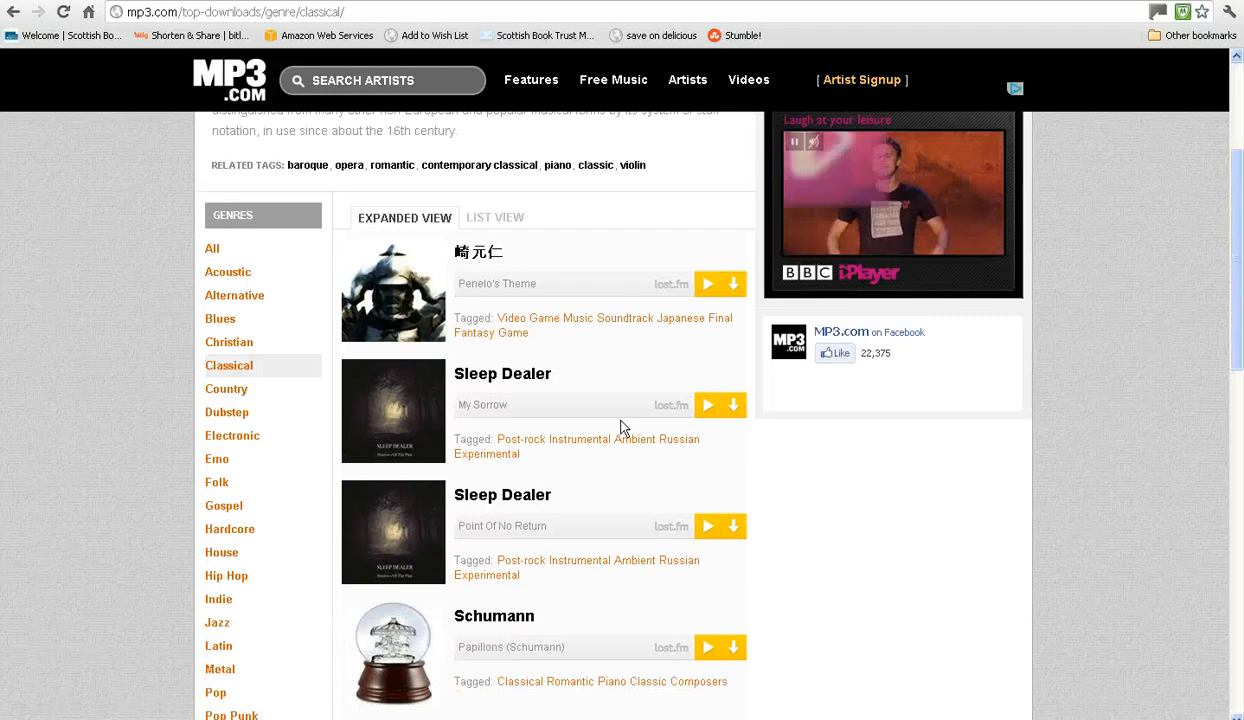
scroll(down, 3)
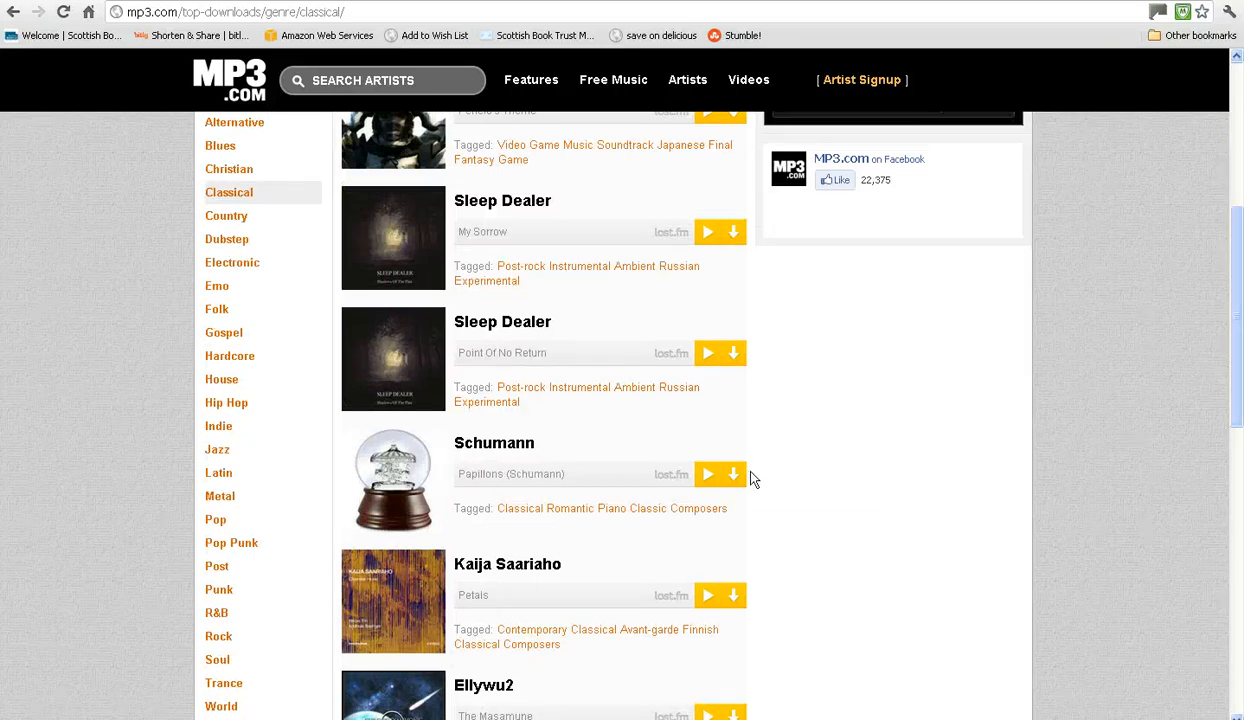
mouse_move(708, 474)
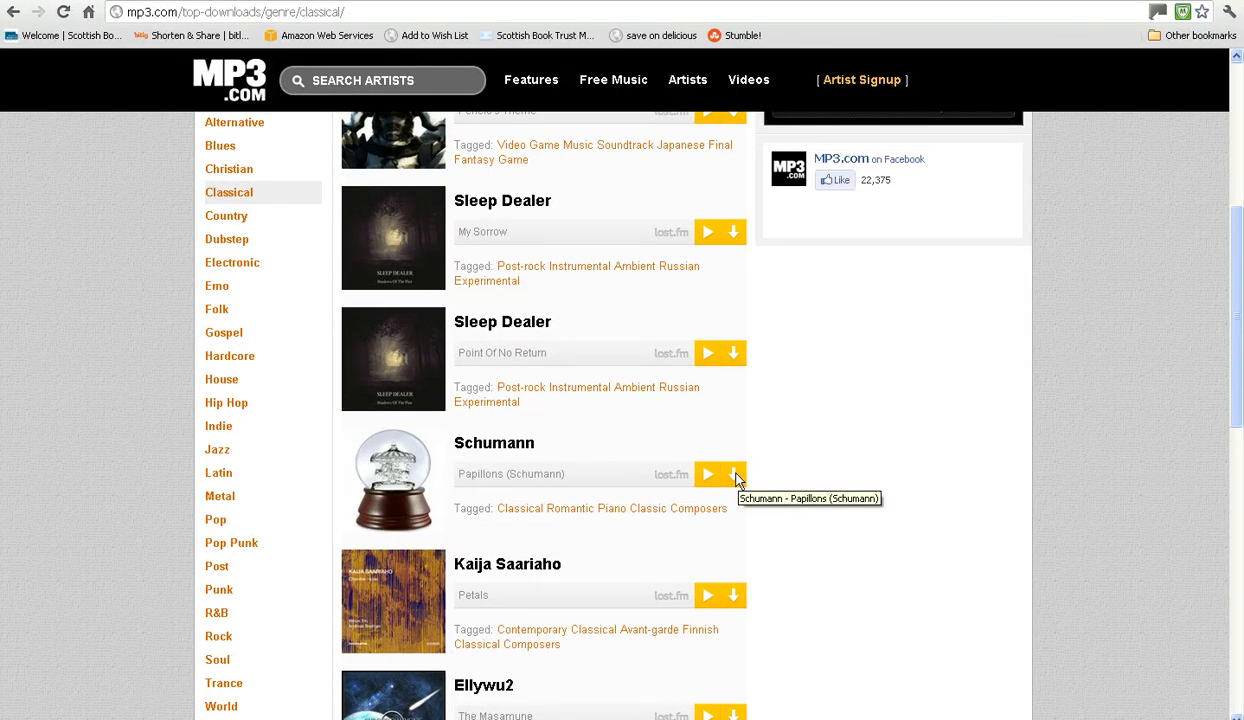
Start downloading Papillons (Schumann) as an MP3 from its download window.
click(732, 474)
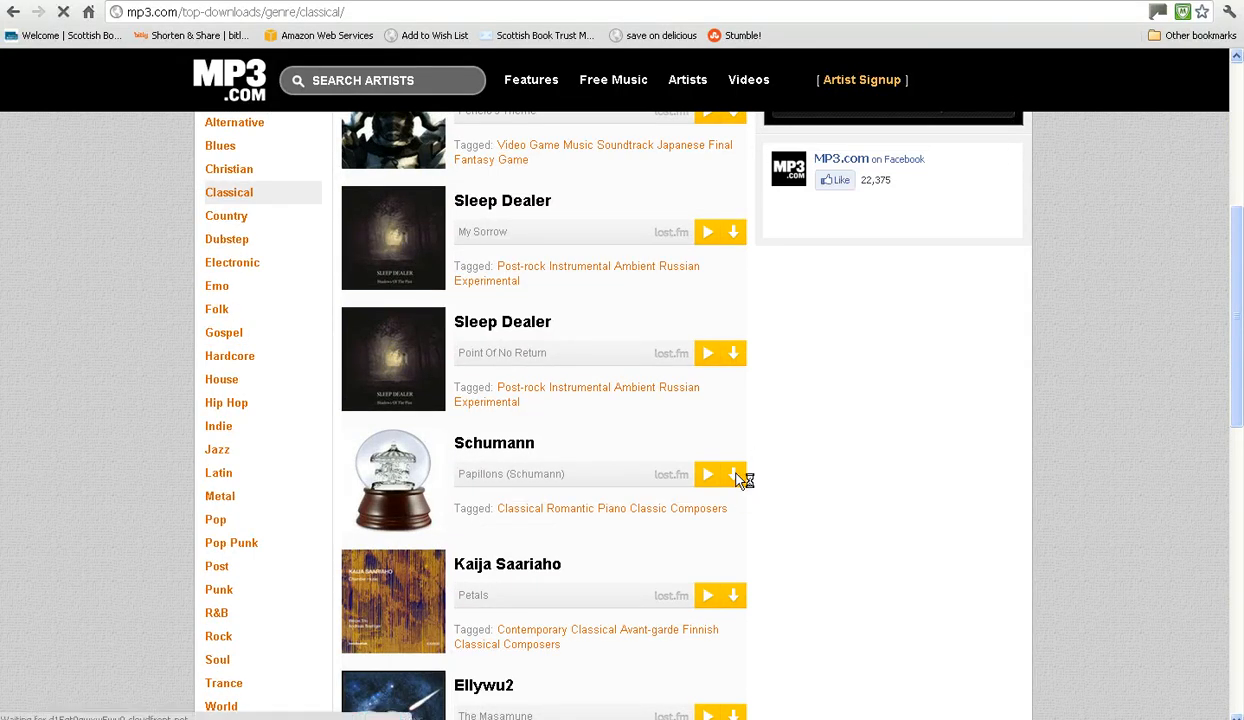
click(733, 474)
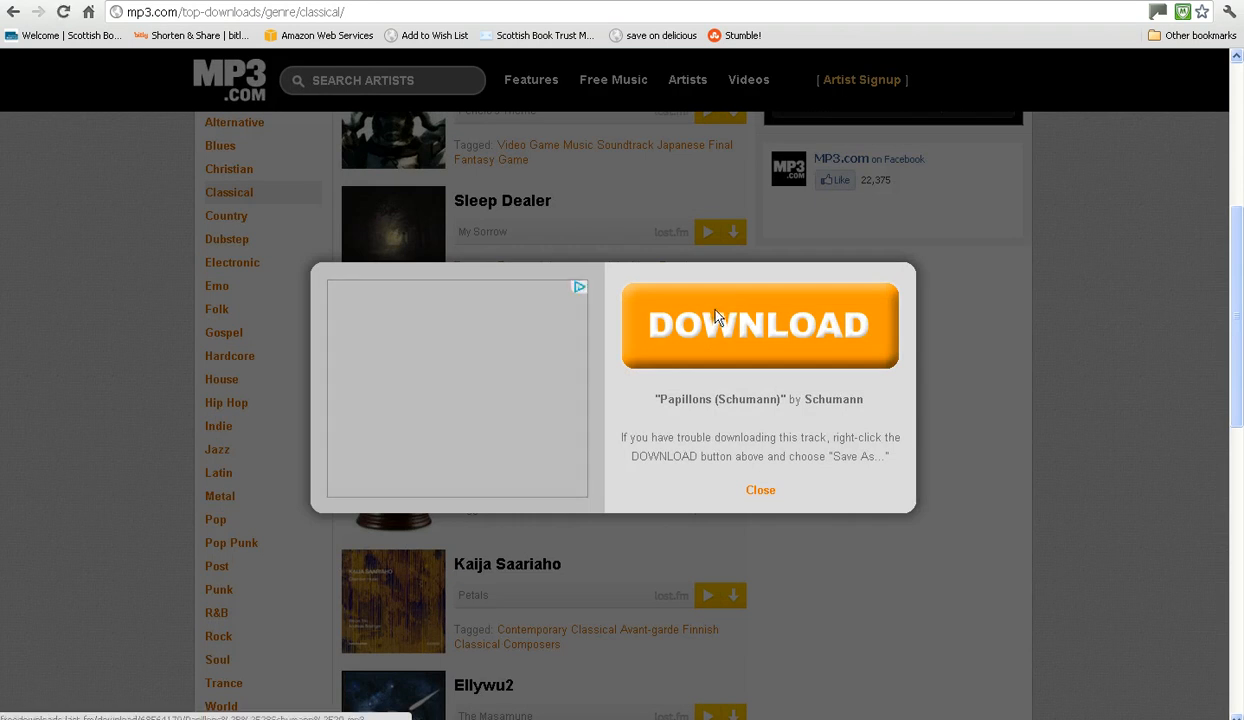
click(760, 324)
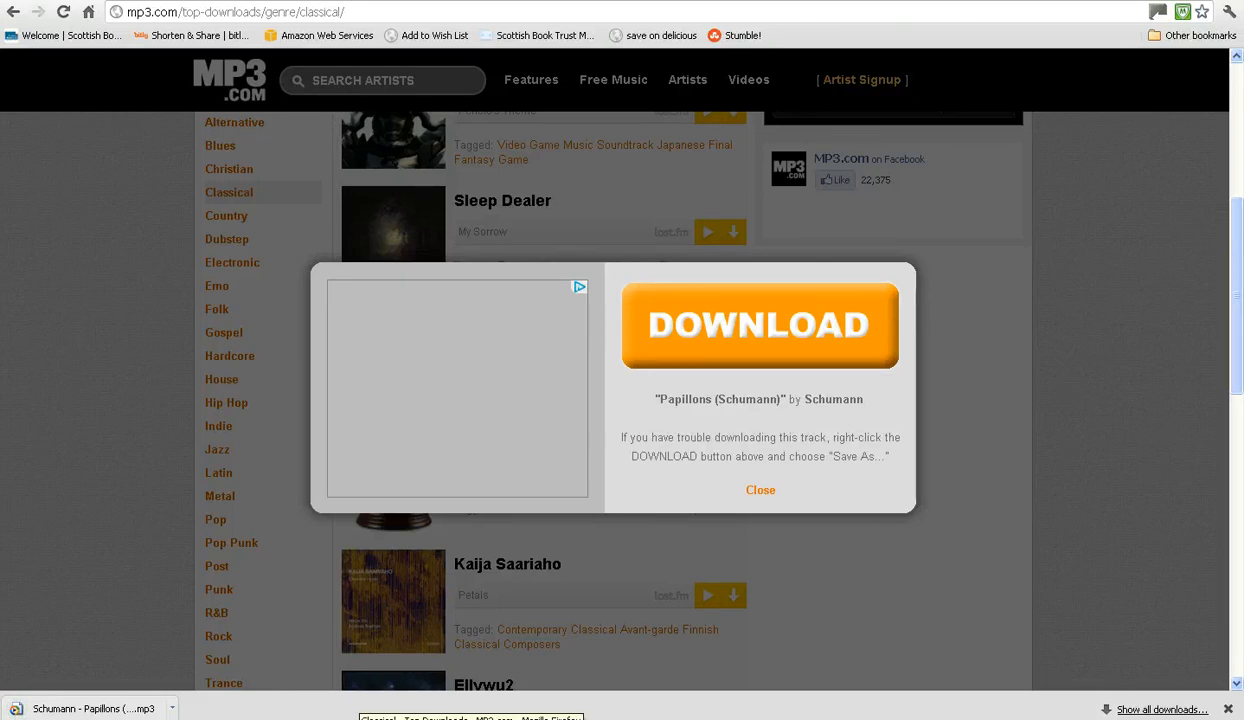
Re-download Papillons (Schumann) and choose Save File instead of opening it.
click(760, 490)
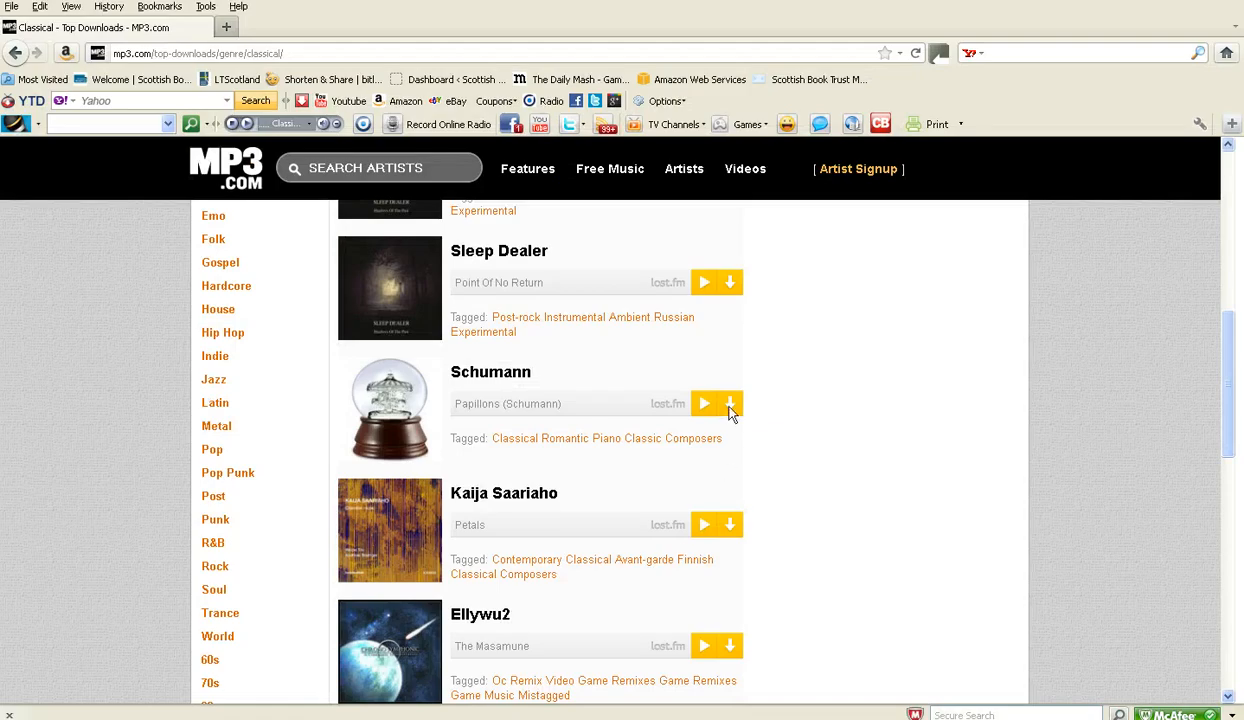
click(730, 404)
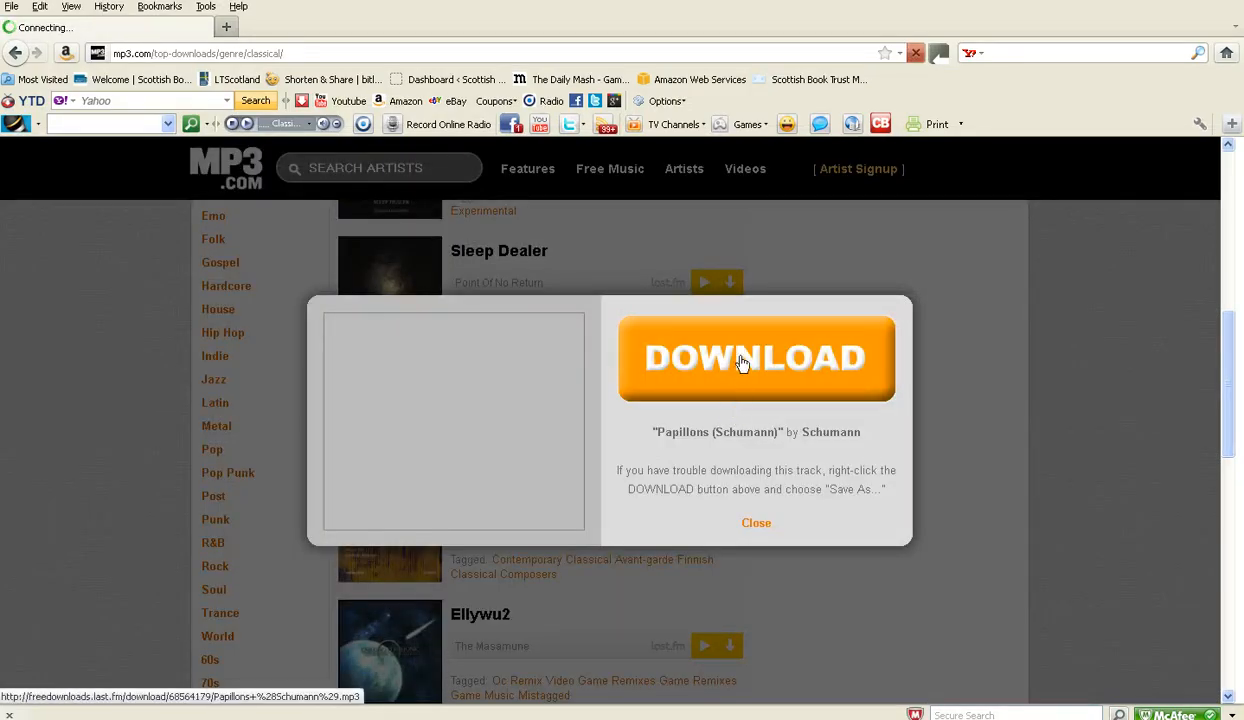
click(756, 357)
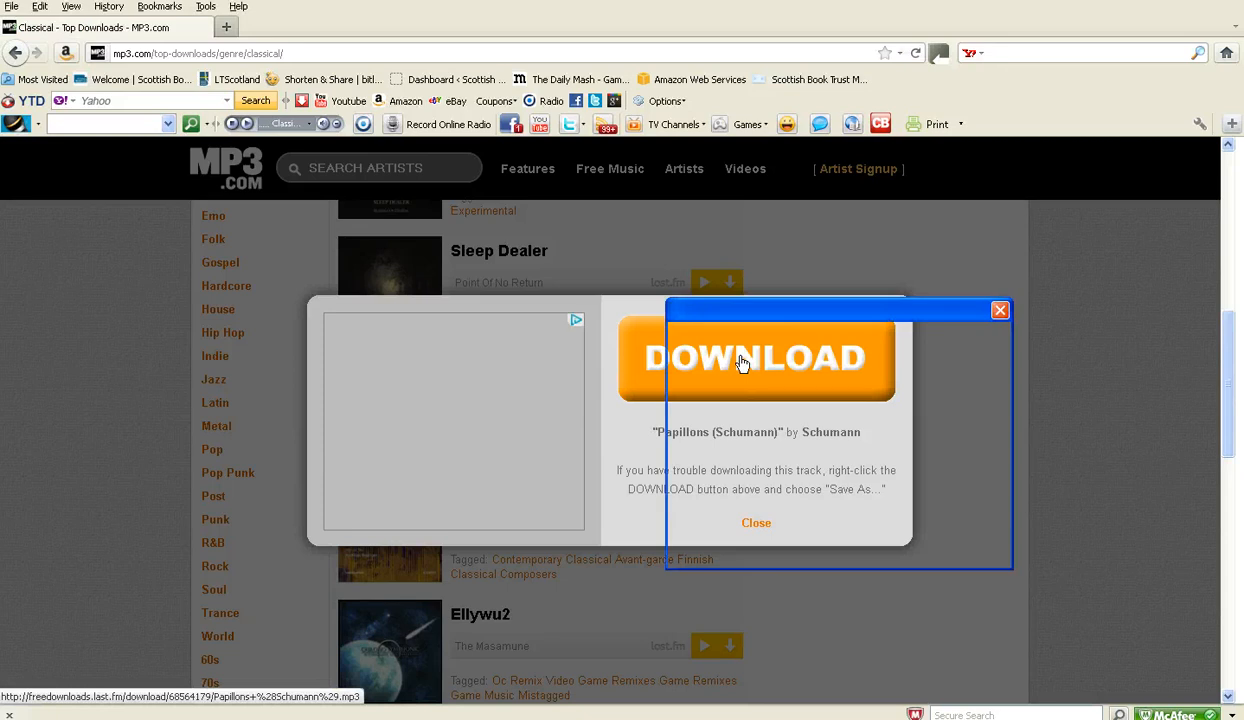
click(756, 358)
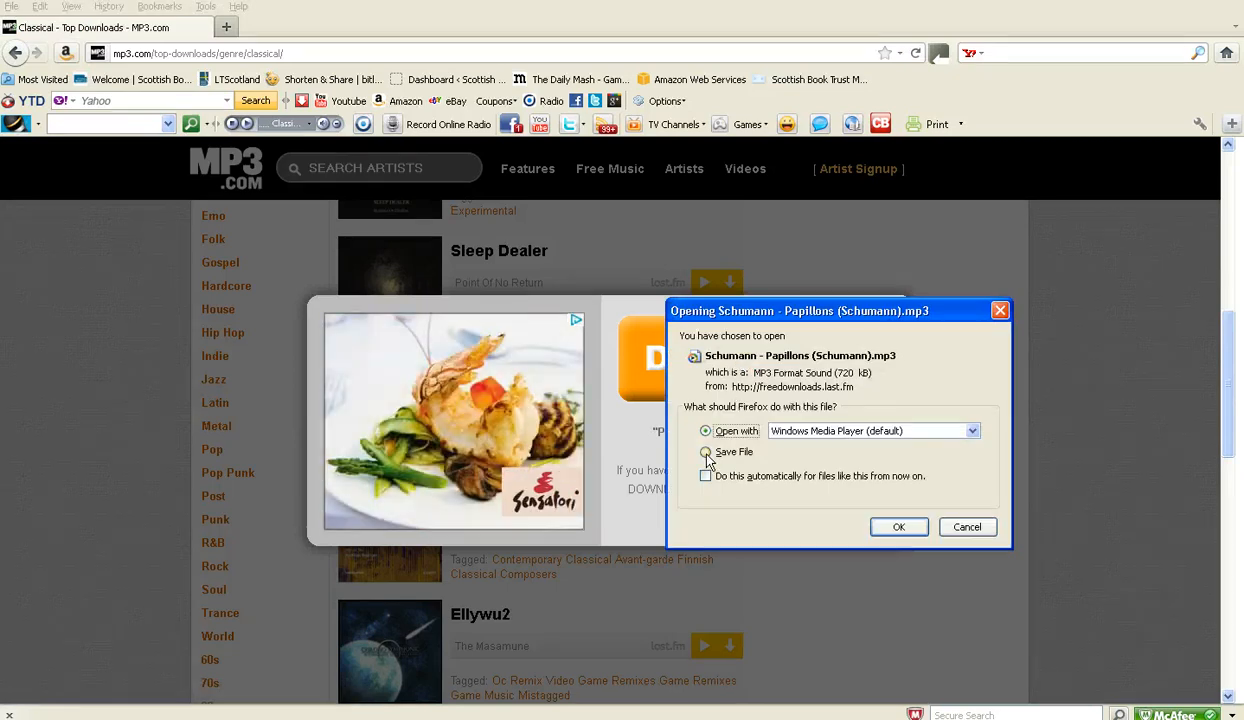
click(706, 451)
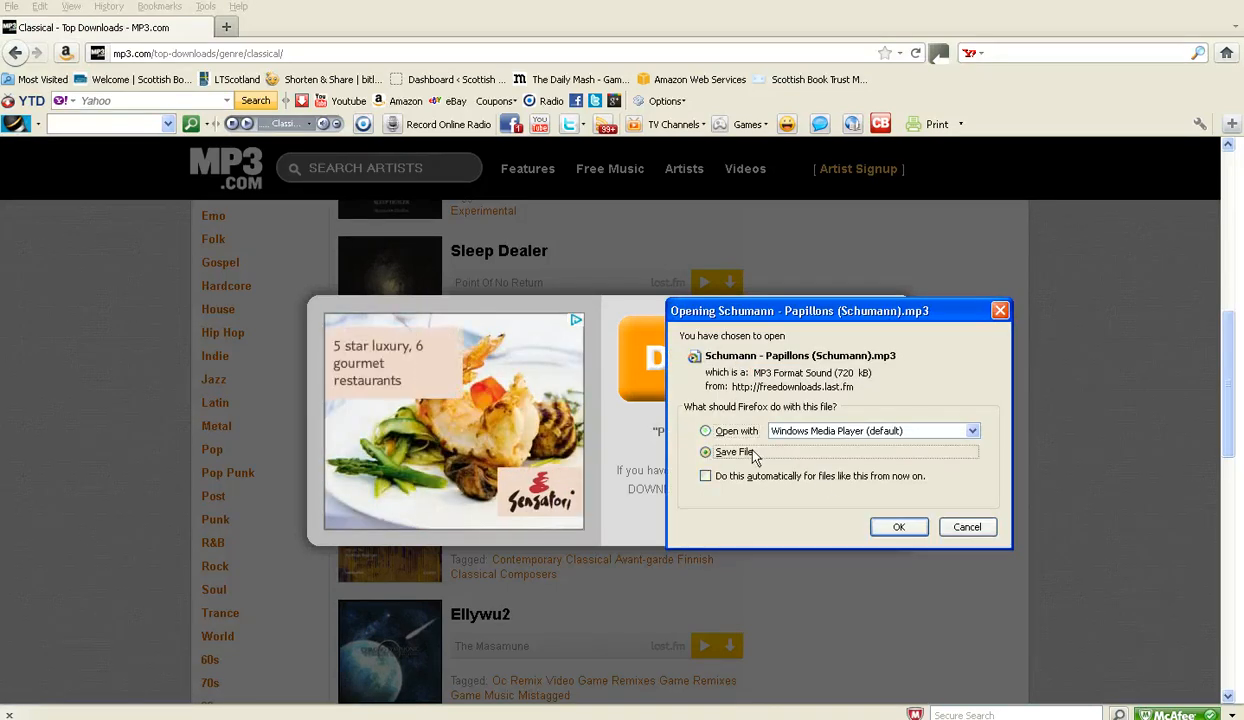
mouse_move(898, 527)
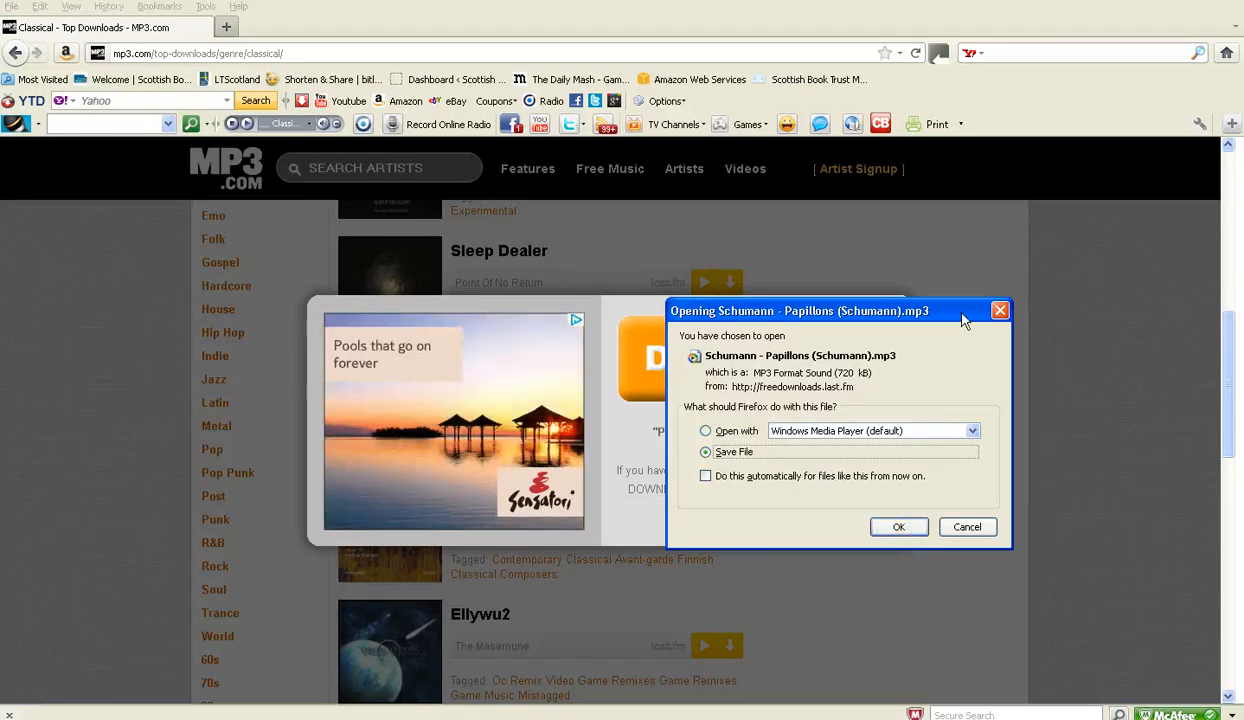
click(897, 527)
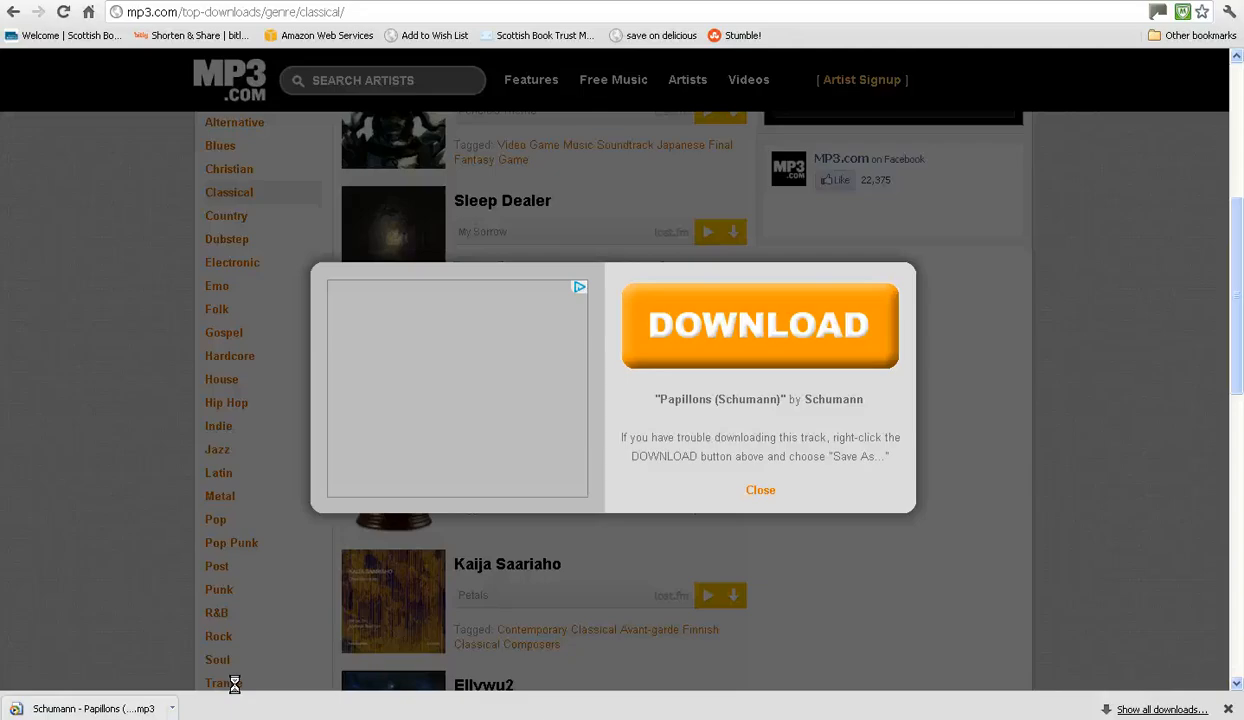
Leave MP3.com for the SoundBible.com free sound effects homepage.
click(759, 324)
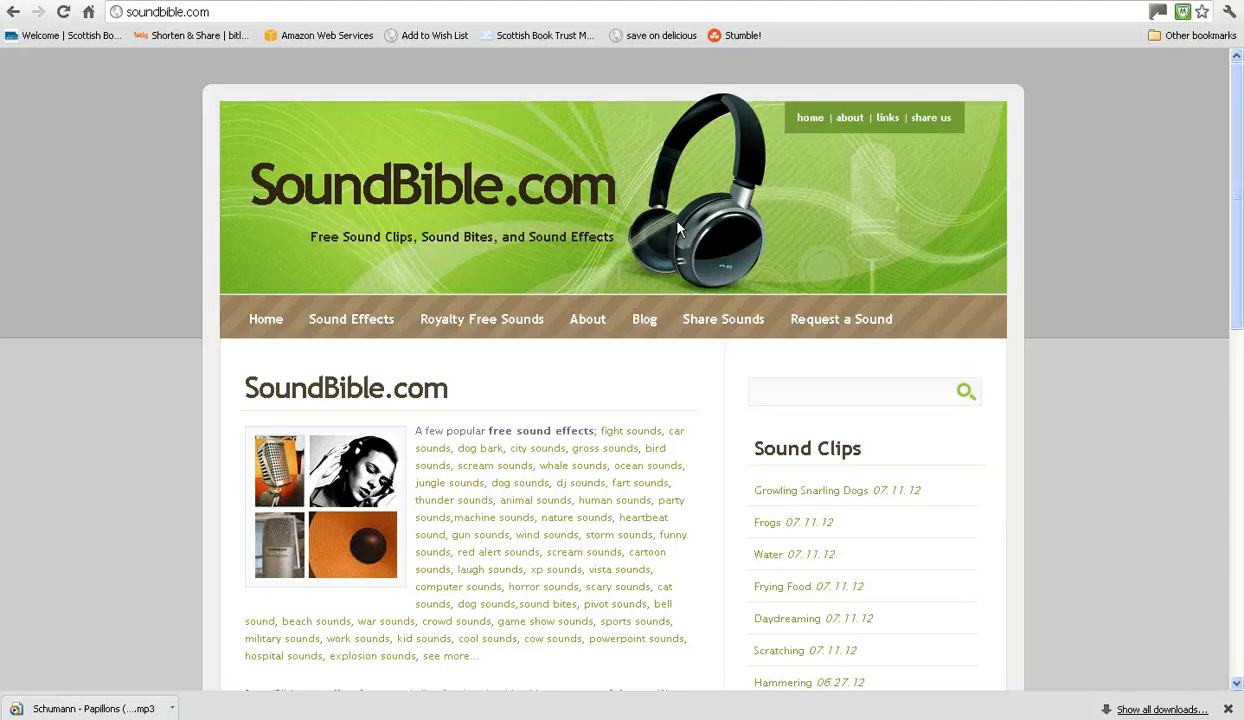
mouse_move(672, 406)
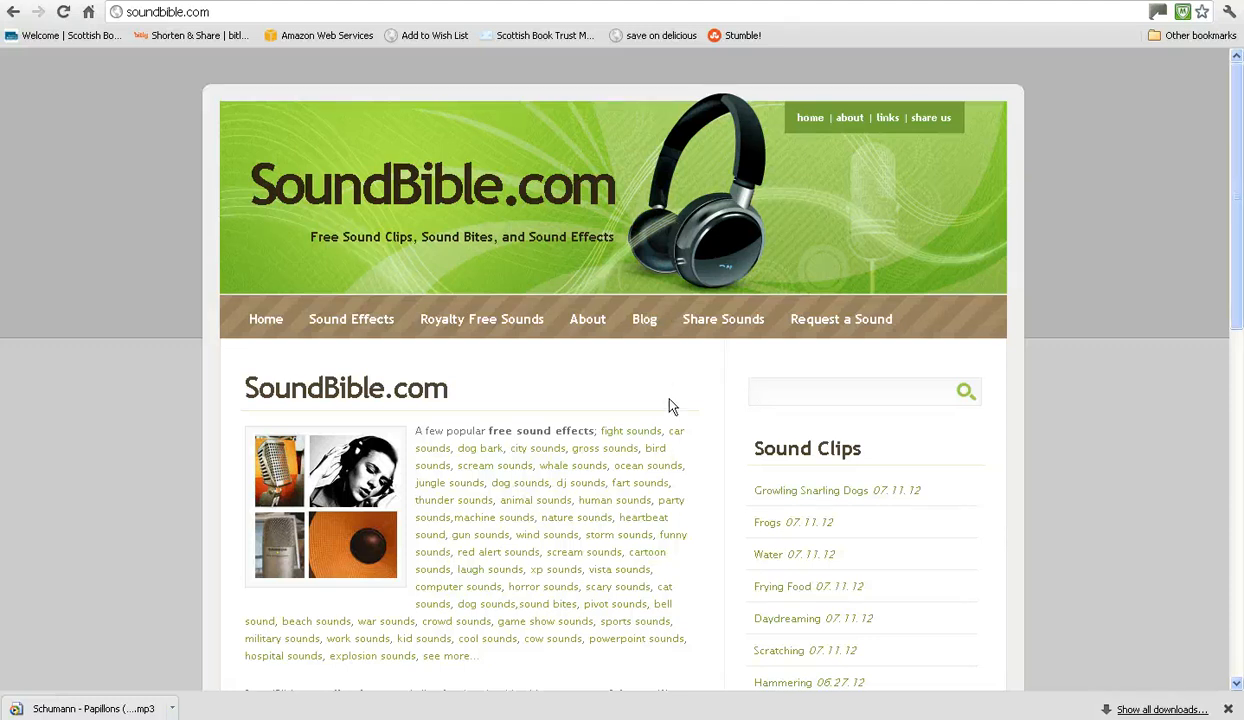
Go to the Horror Sounds page listing Dark Laugh and Evil Laugh 2 and scroll the results.
click(543, 587)
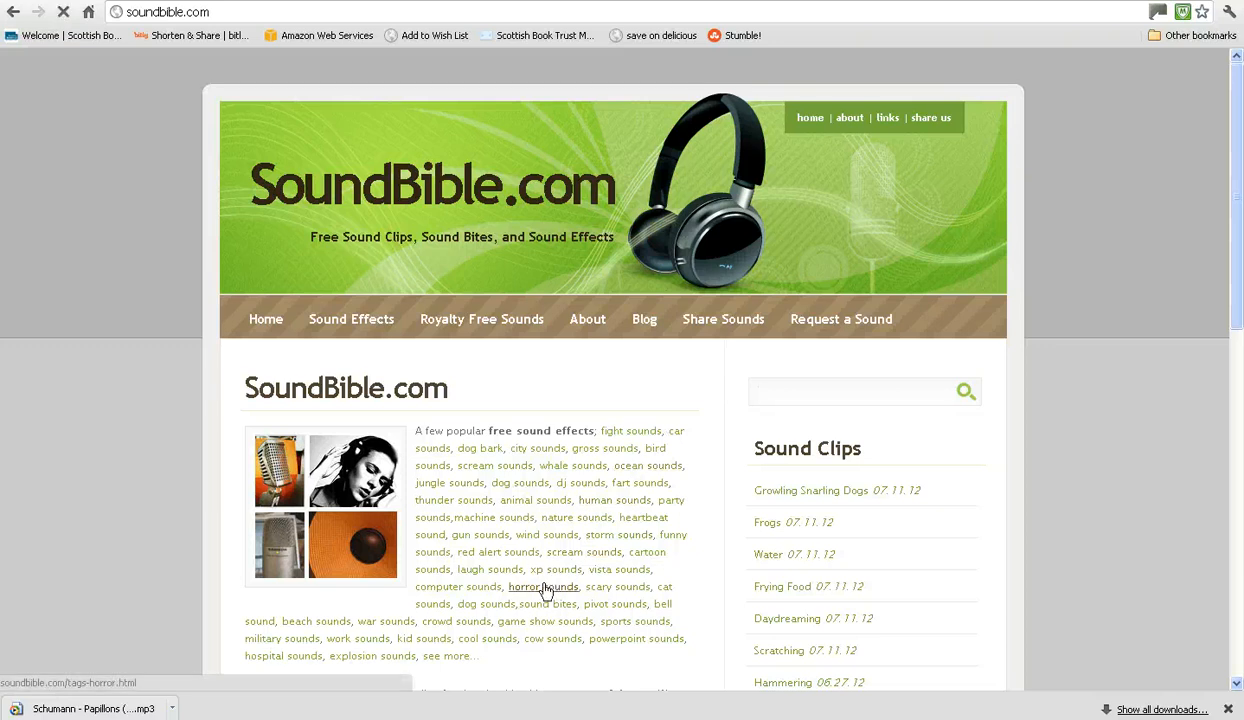
click(543, 587)
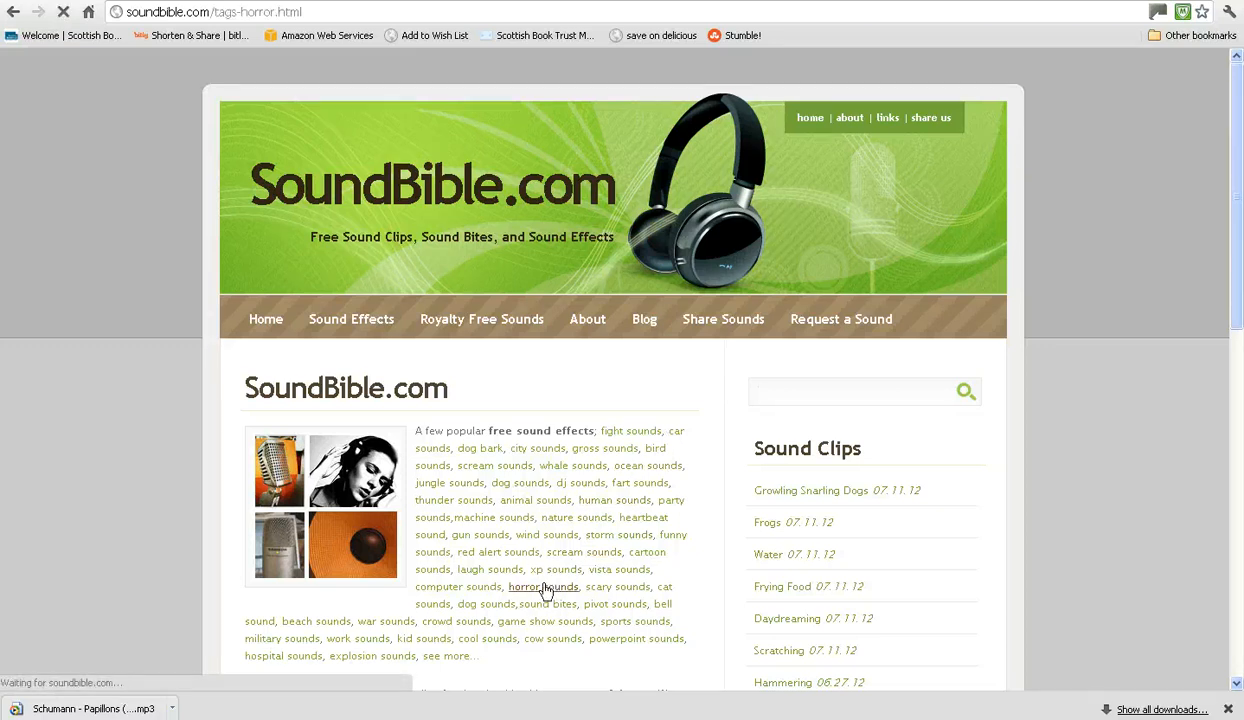
click(542, 586)
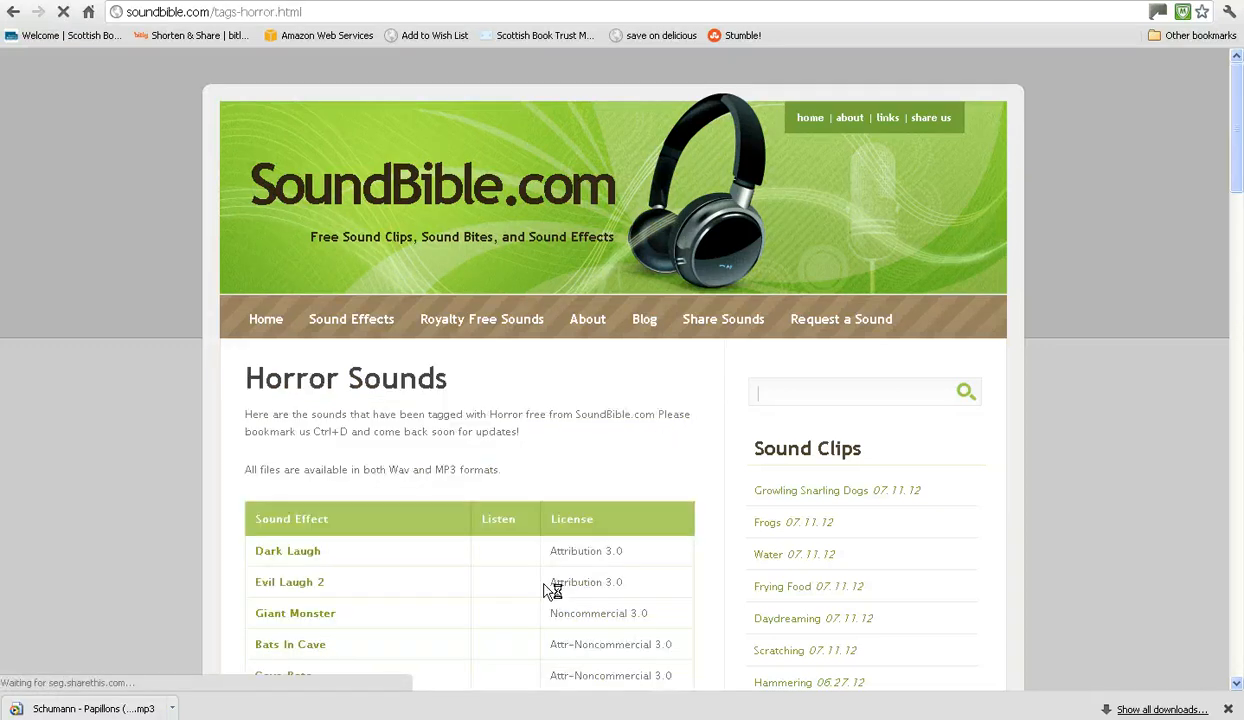
scroll(down, 3)
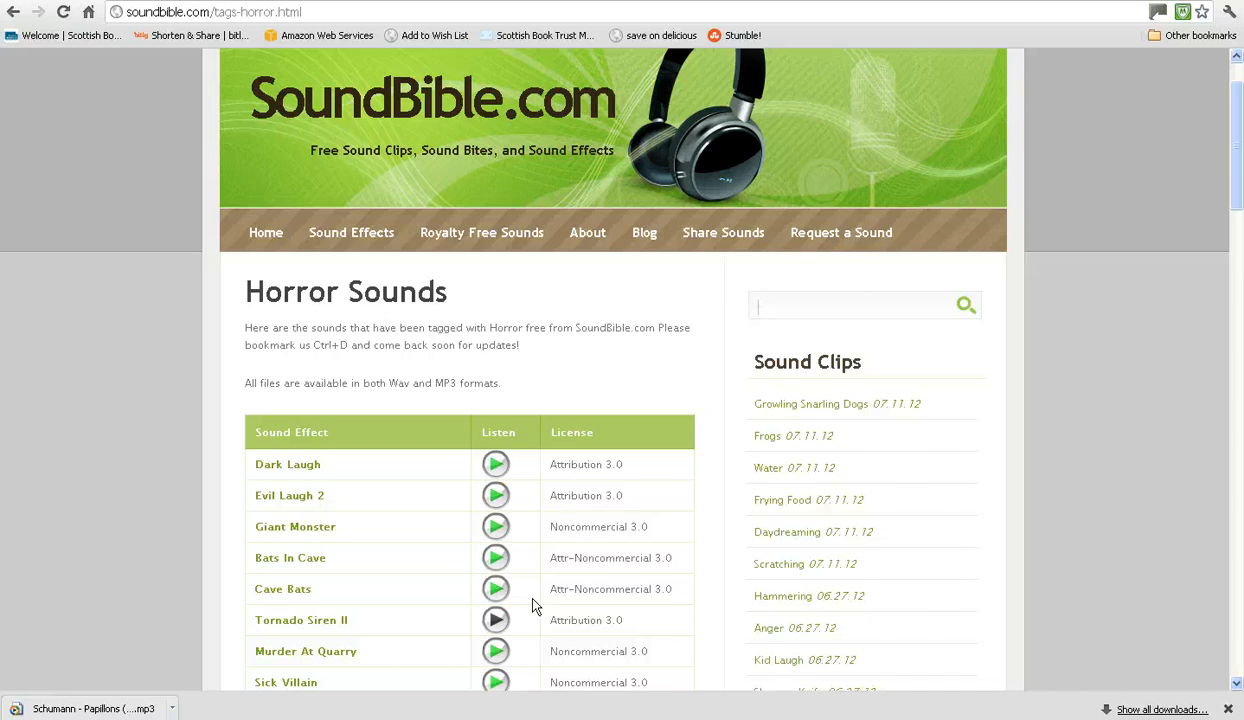
scroll(down, 3)
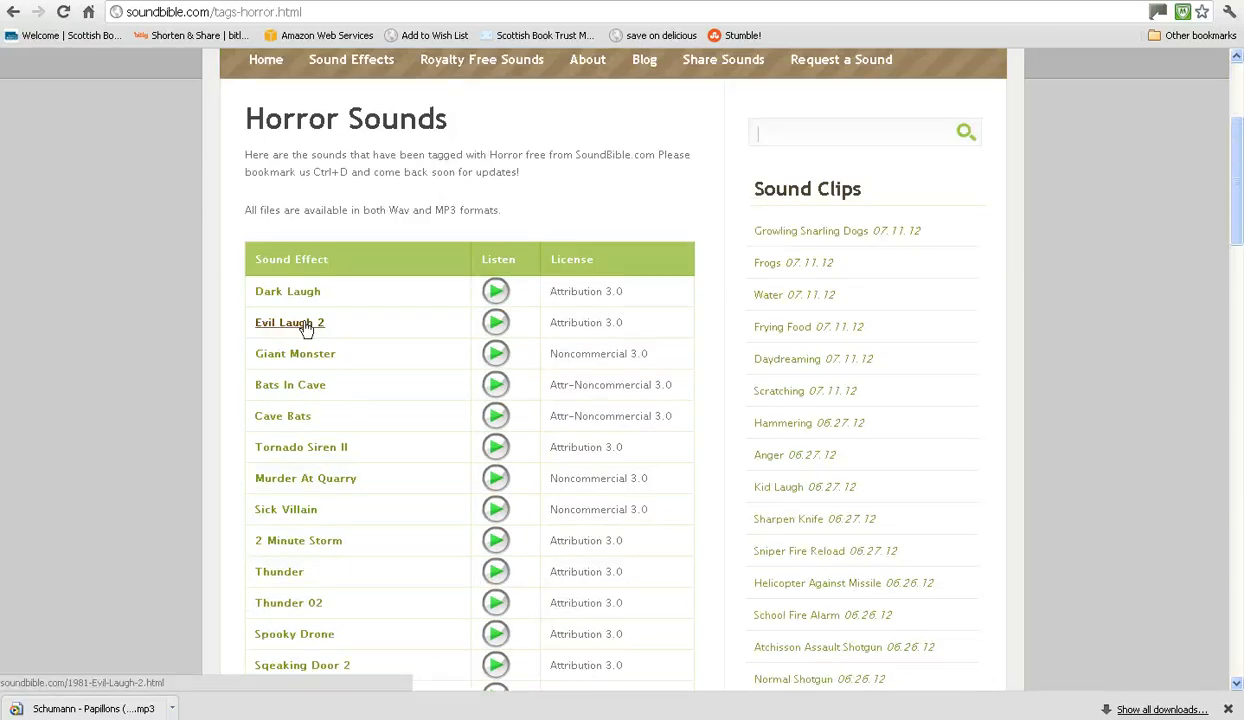
Download the Evil Laugh 2 sound as a WAV file from its sound page.
click(290, 322)
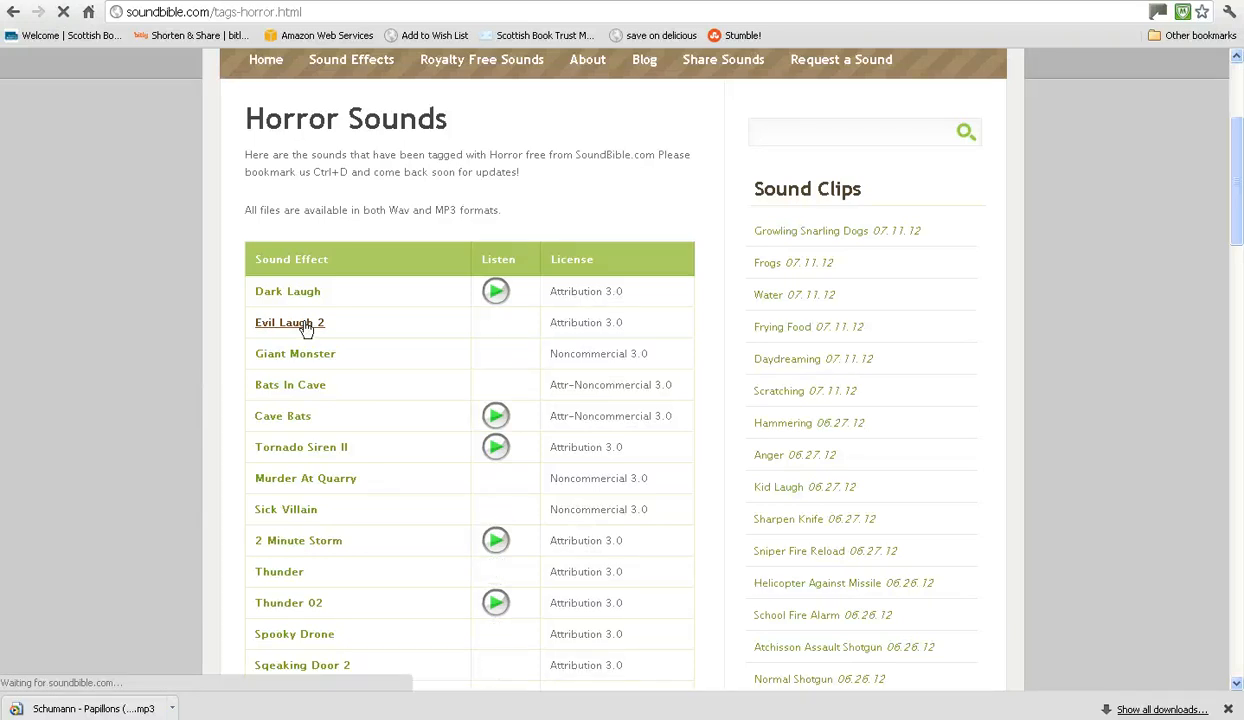
click(290, 322)
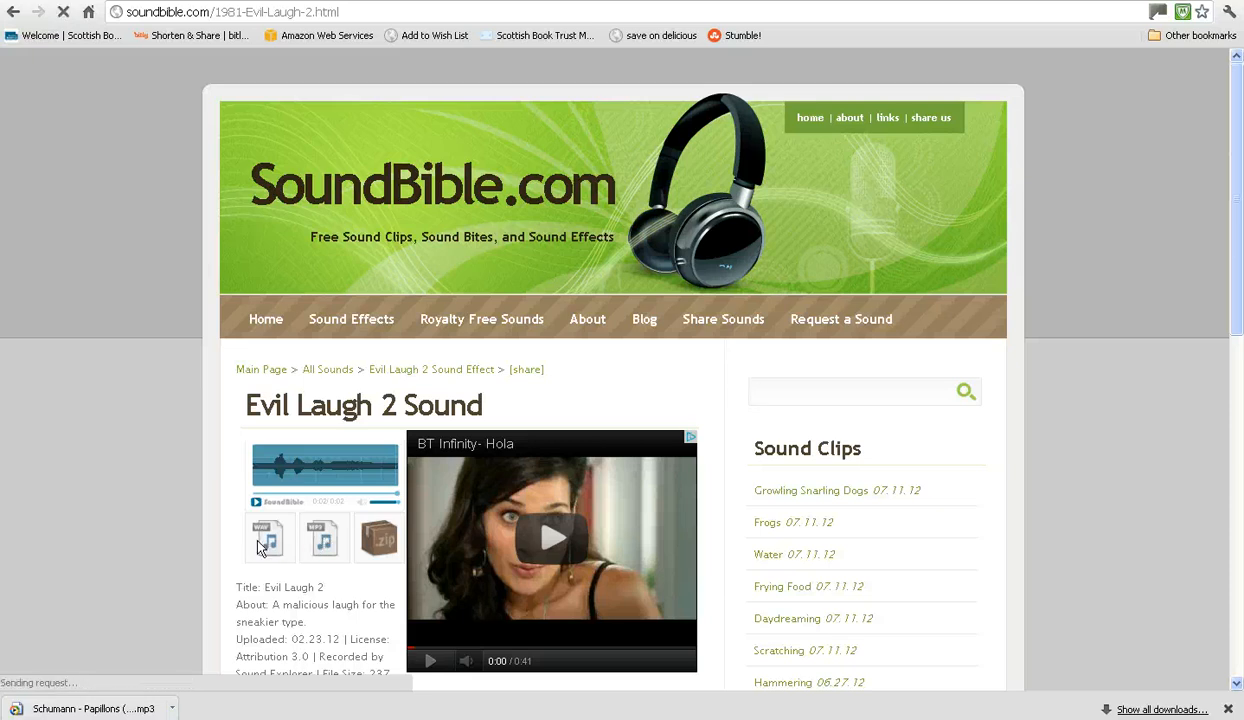
click(268, 538)
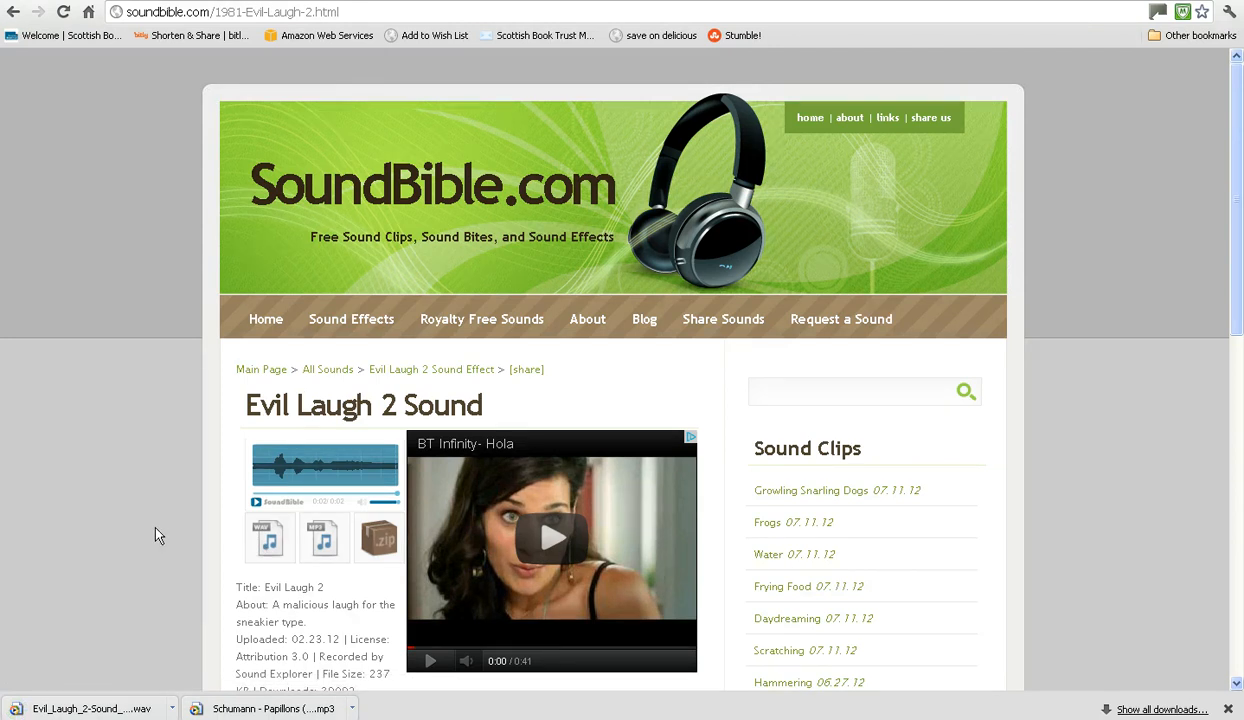
scroll(down, 3)
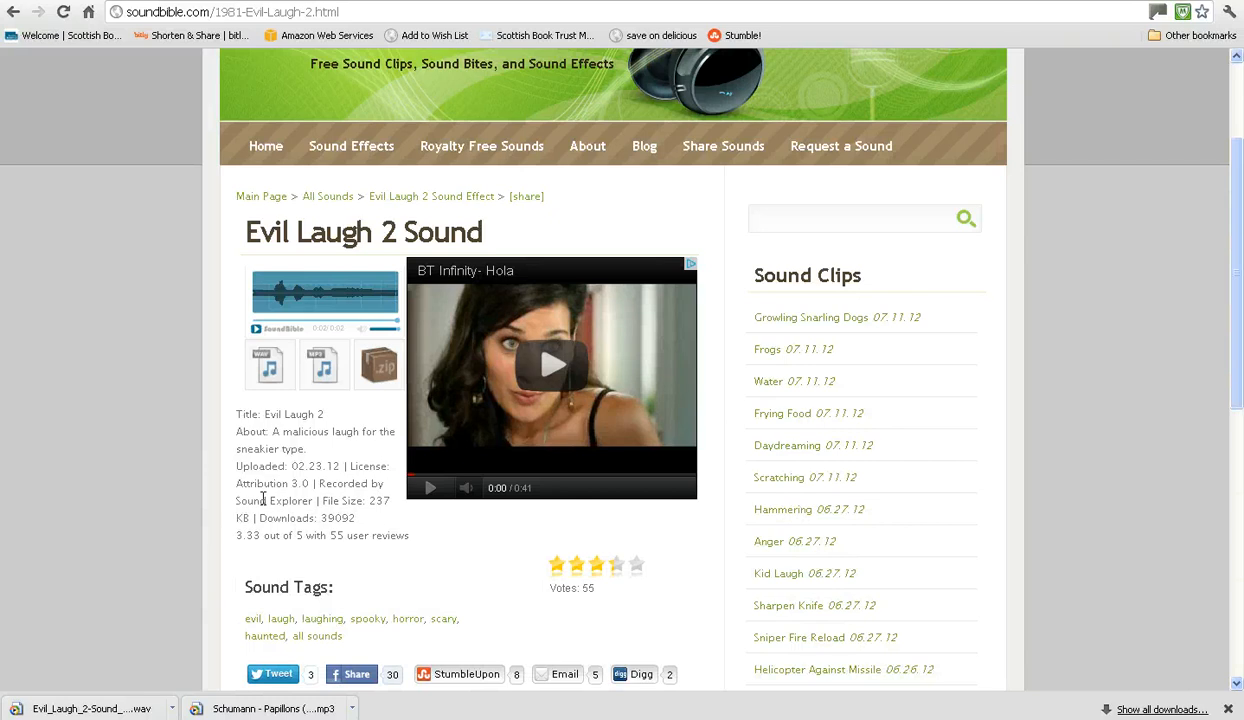